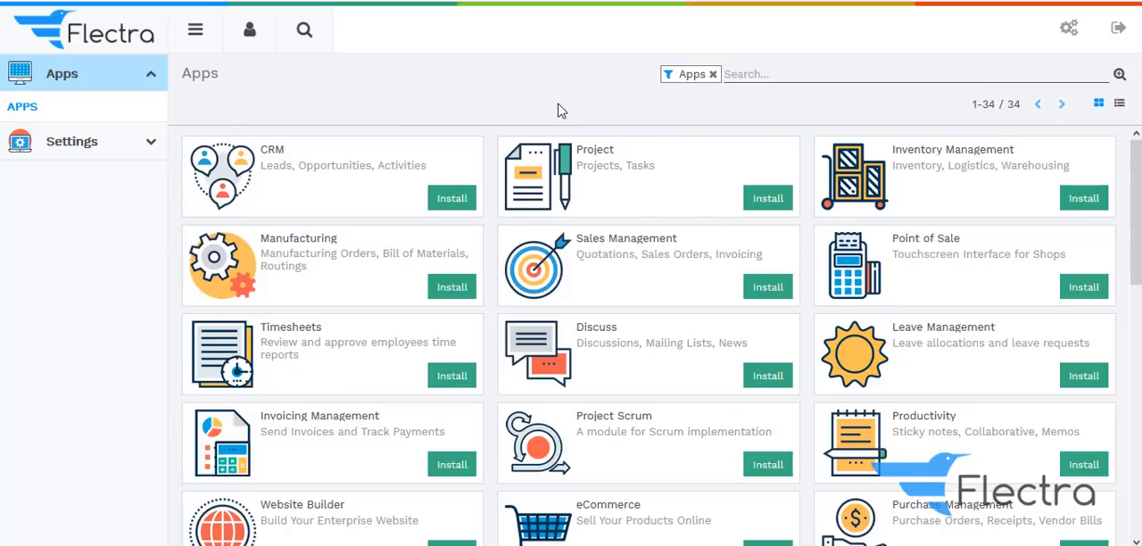
{"action": "mouse_move", "coordinate": [610, 114]}
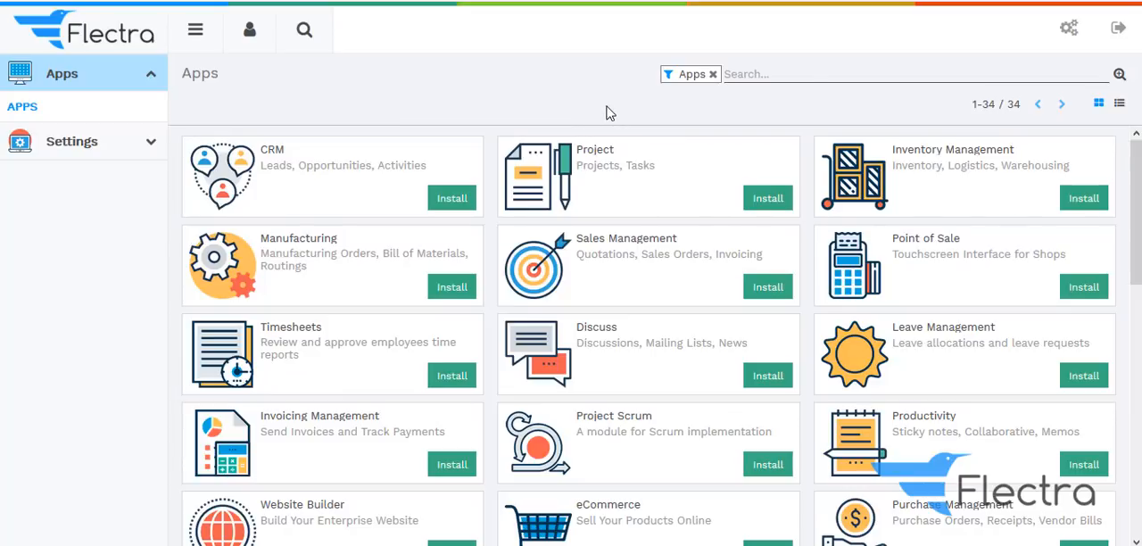
Search Apps for 'rest', open REST API For Flectra and launch its install.
{"action": "left_click", "coordinate": [716, 75]}
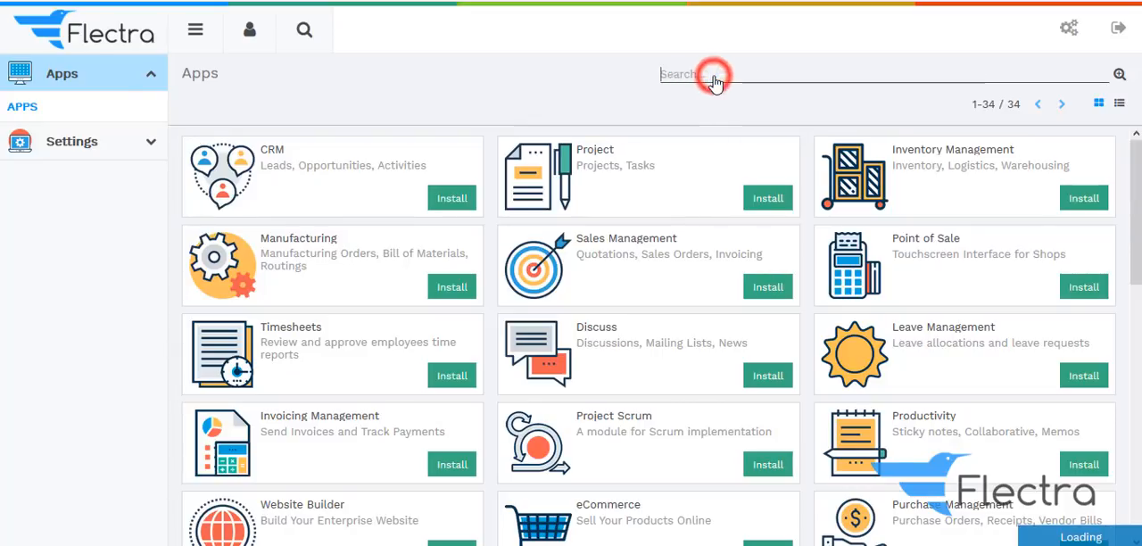
{"action": "type", "text": "rest"}
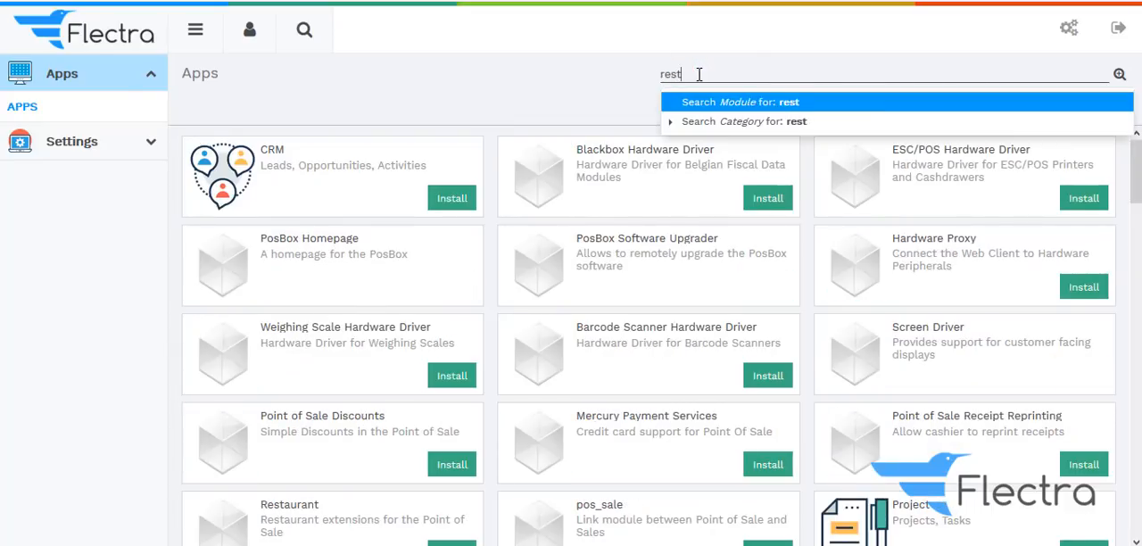
{"action": "left_click", "coordinate": [739, 102]}
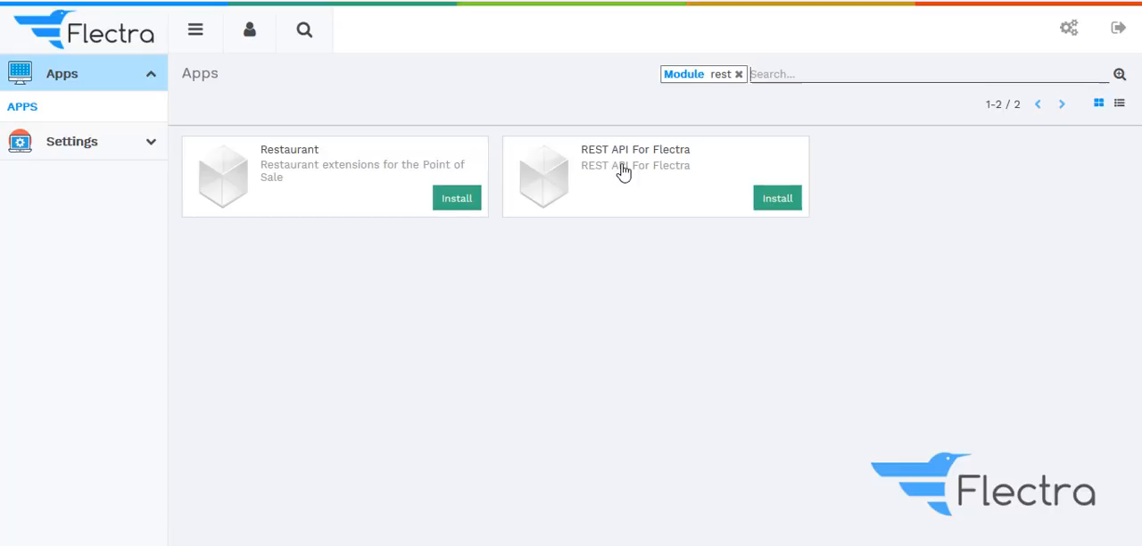
{"action": "left_click", "coordinate": [635, 164]}
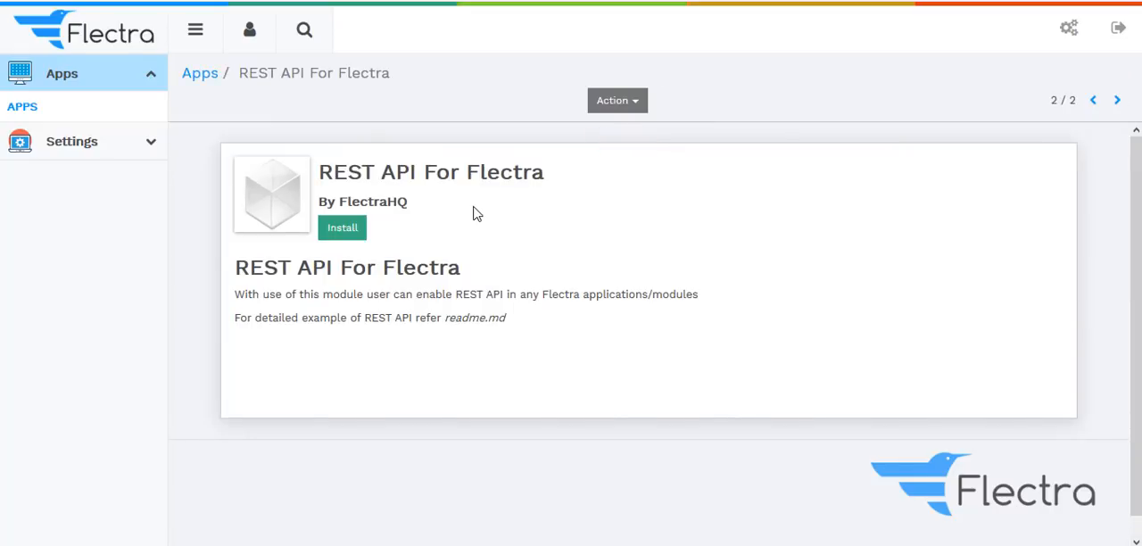
{"action": "left_click", "coordinate": [343, 228]}
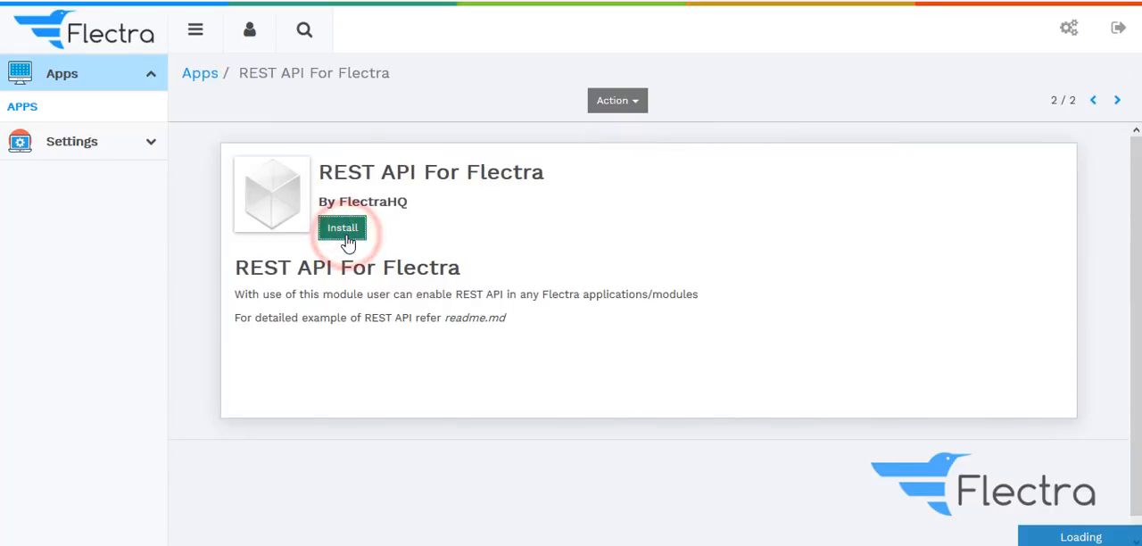
{"action": "left_click", "coordinate": [343, 228]}
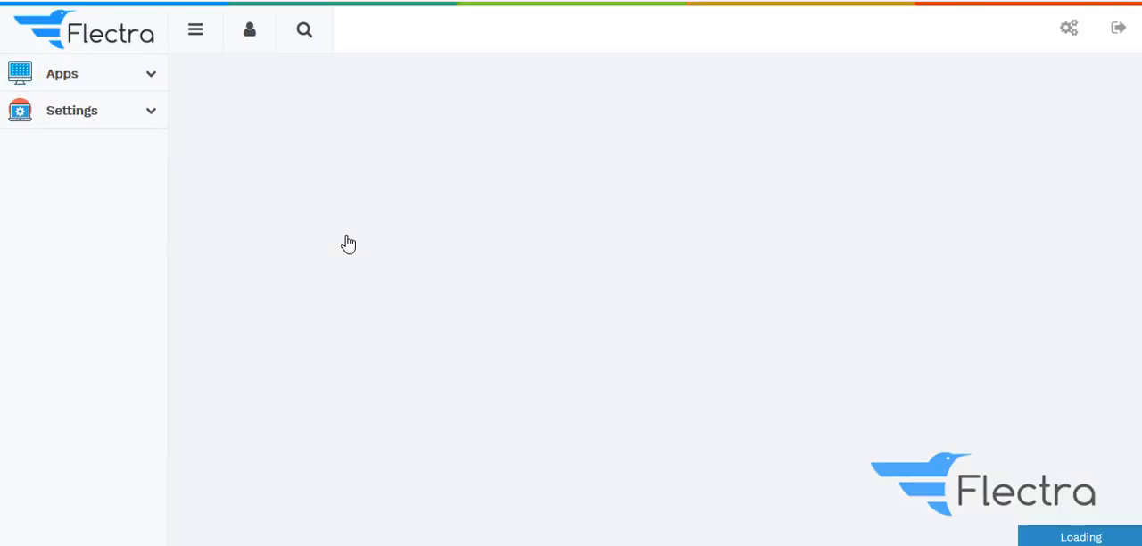
{"action": "left_click", "coordinate": [60, 73]}
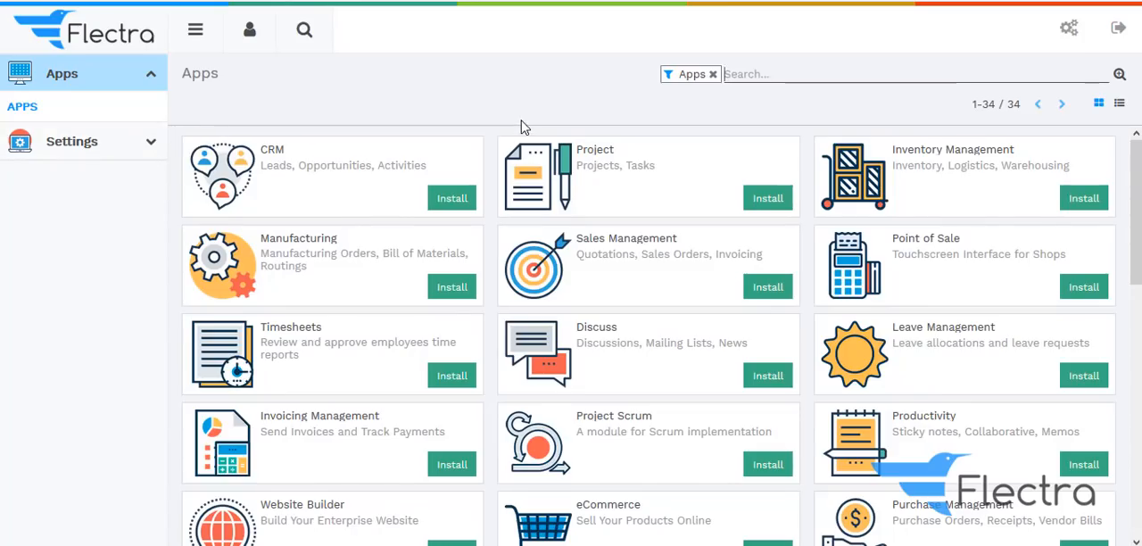
Search the Apps list for 'rest' again to check the module shows Installed.
{"action": "left_click", "coordinate": [712, 75]}
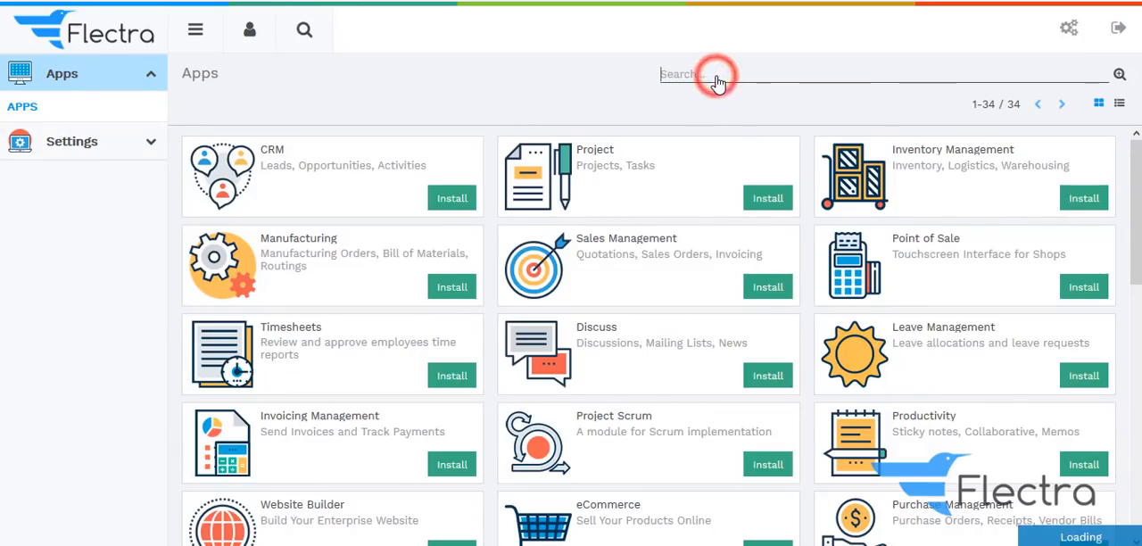
{"action": "type", "text": "rest"}
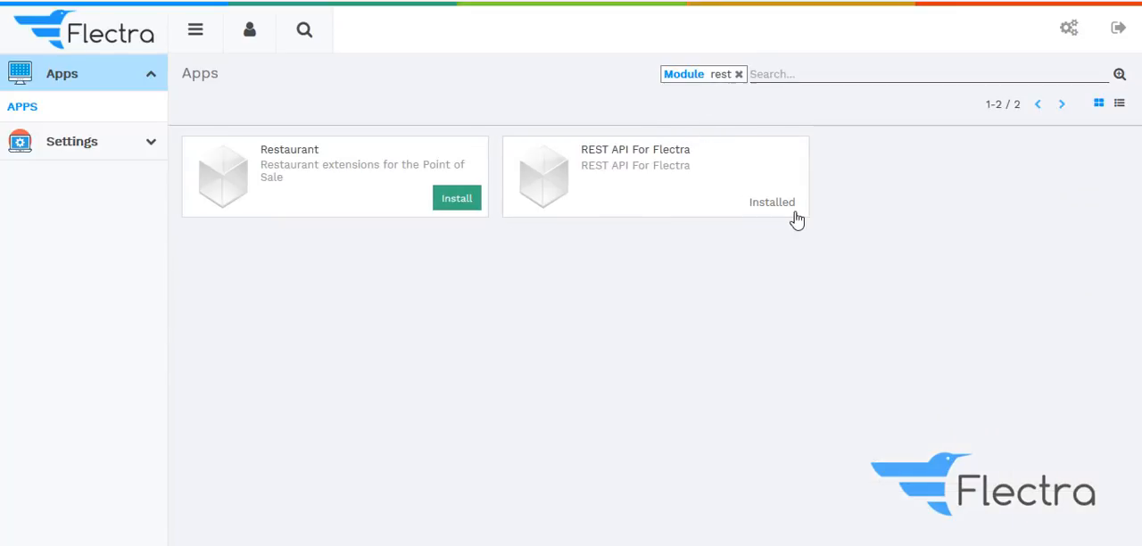
{"action": "mouse_move", "coordinate": [794, 214]}
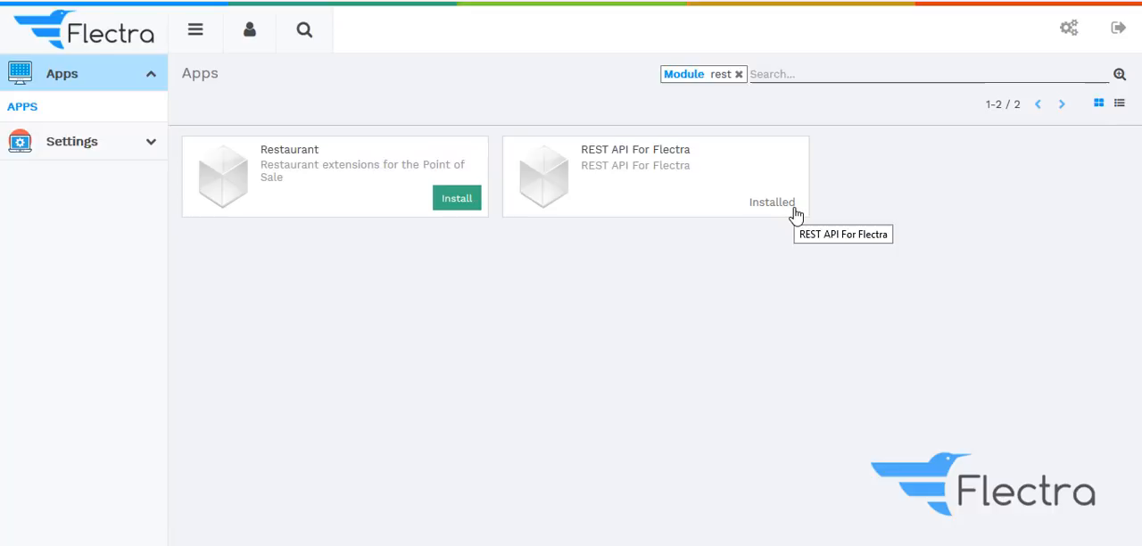
{"action": "mouse_move", "coordinate": [98, 150]}
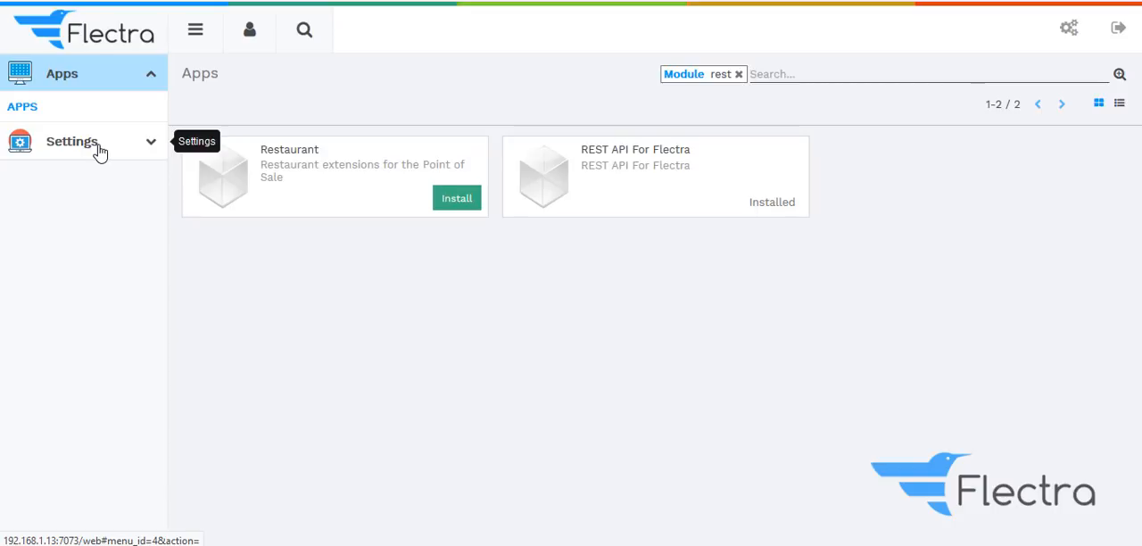
Open the Settings dashboard and expand Technical > Database Structure in the sidebar.
{"action": "left_click", "coordinate": [71, 141]}
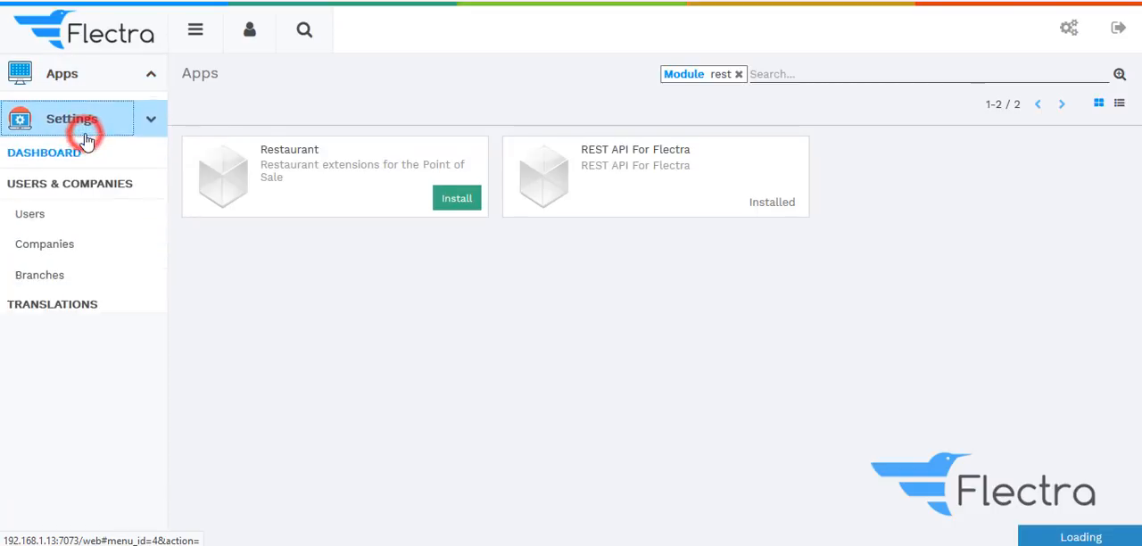
{"action": "left_click", "coordinate": [71, 118]}
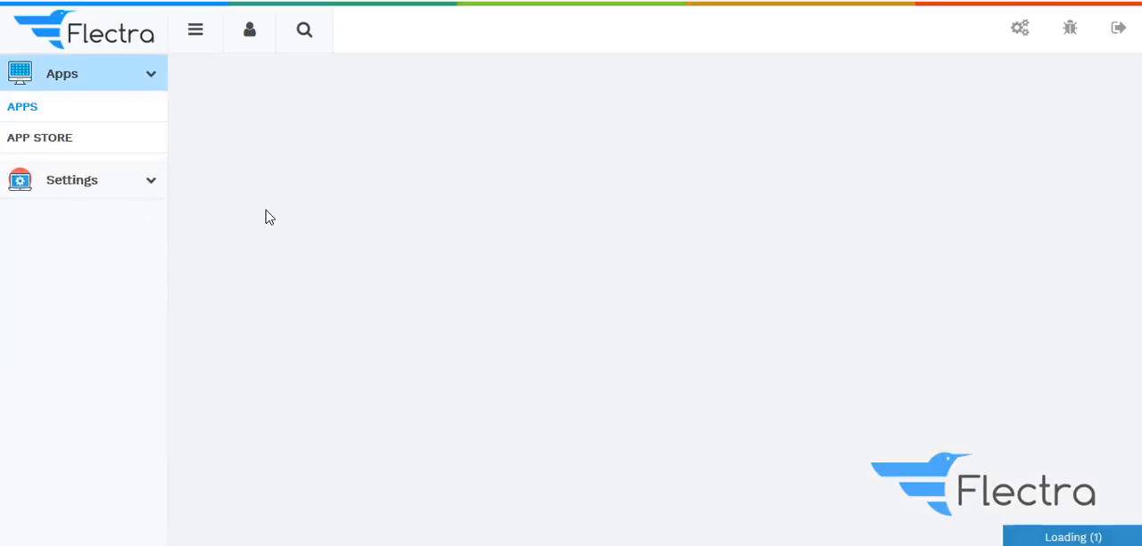
{"action": "left_click", "coordinate": [72, 178]}
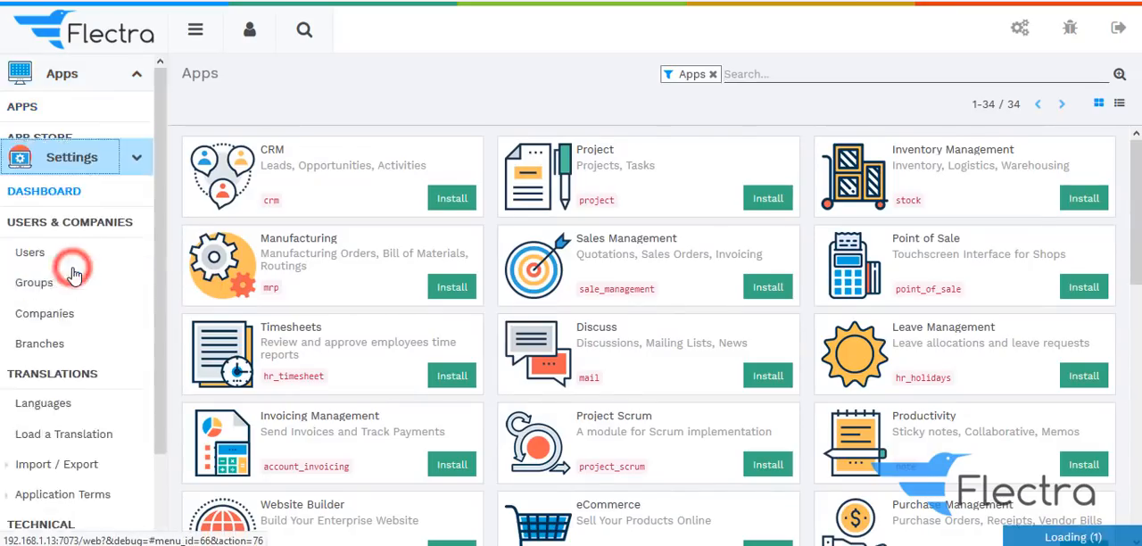
{"action": "left_click", "coordinate": [71, 157]}
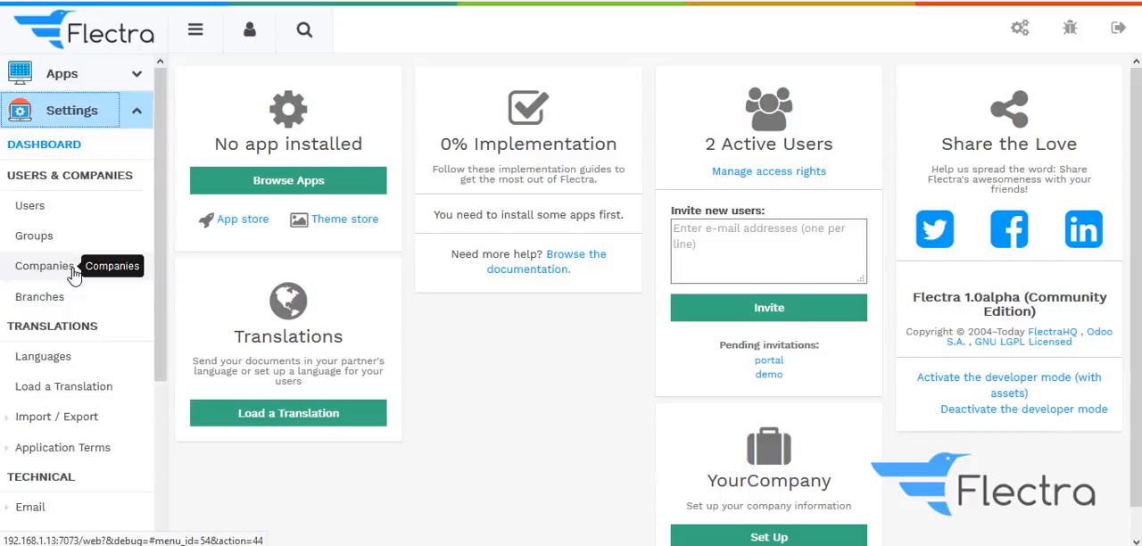
{"action": "scroll", "scroll_direction": "down", "scroll_amount": 3}
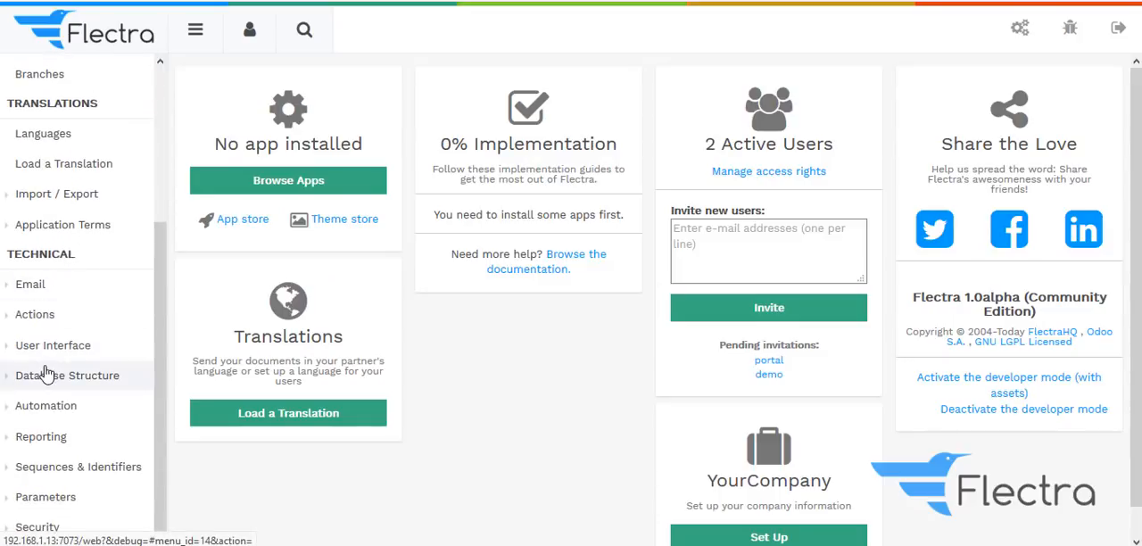
{"action": "left_click", "coordinate": [67, 375]}
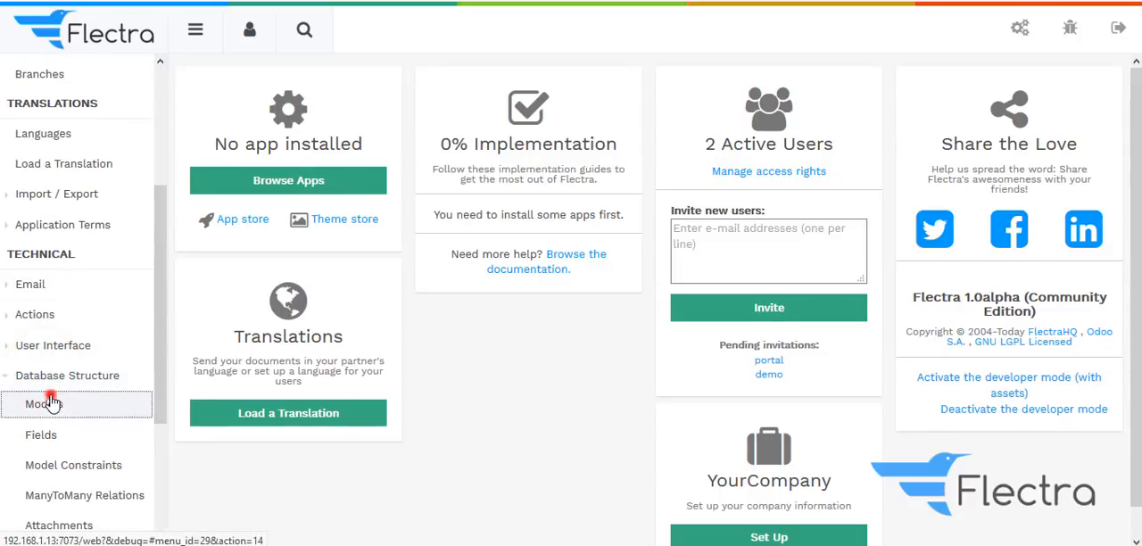
Open the Models list and the 'base' model's record with its fields.
{"action": "left_click", "coordinate": [43, 403]}
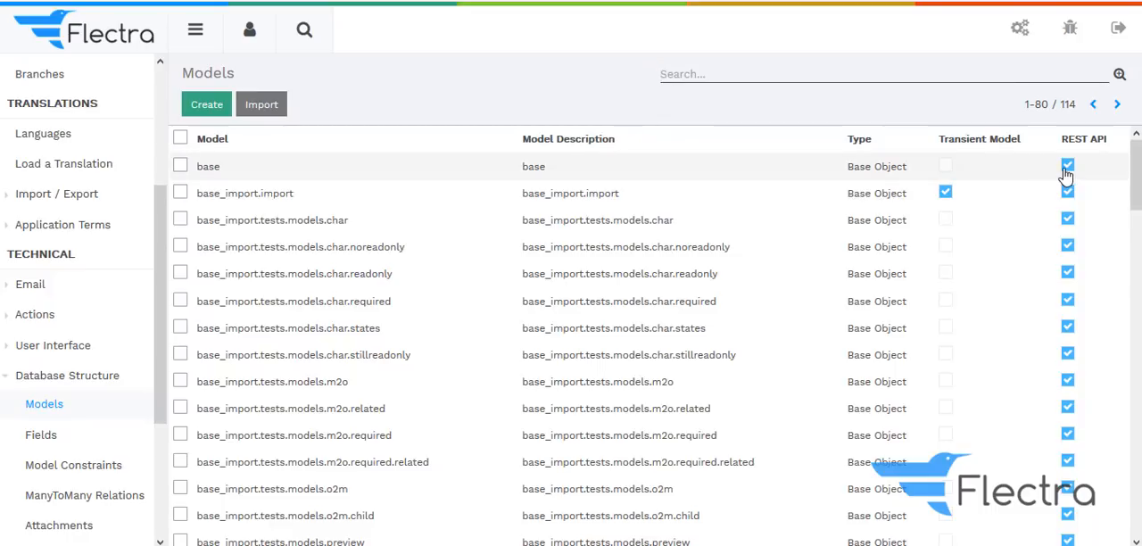
{"action": "left_click", "coordinate": [1068, 164]}
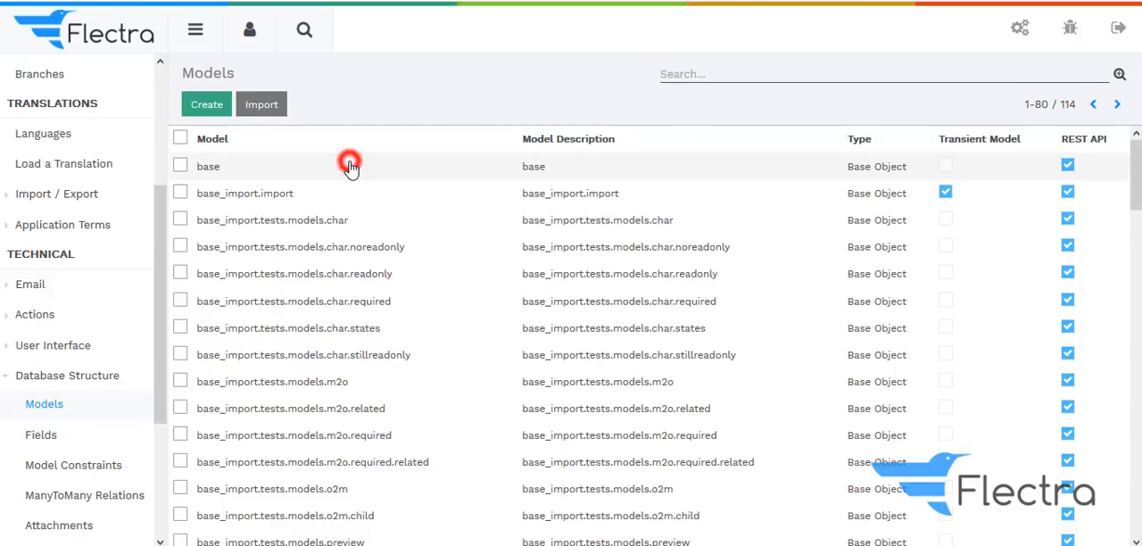
{"action": "left_click", "coordinate": [207, 166]}
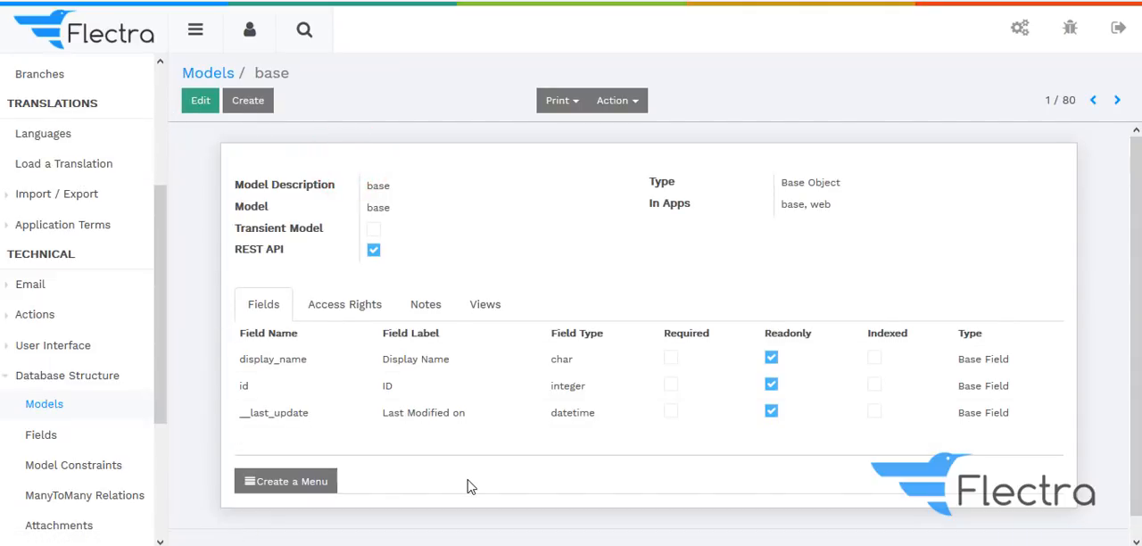
{"action": "mouse_move", "coordinate": [475, 507]}
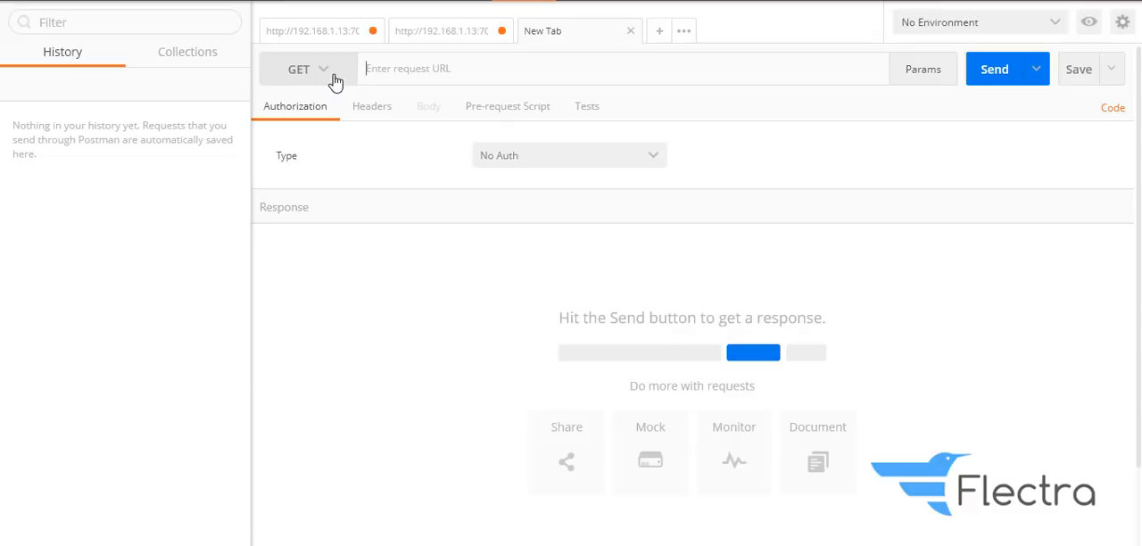
{"action": "left_click", "coordinate": [307, 67]}
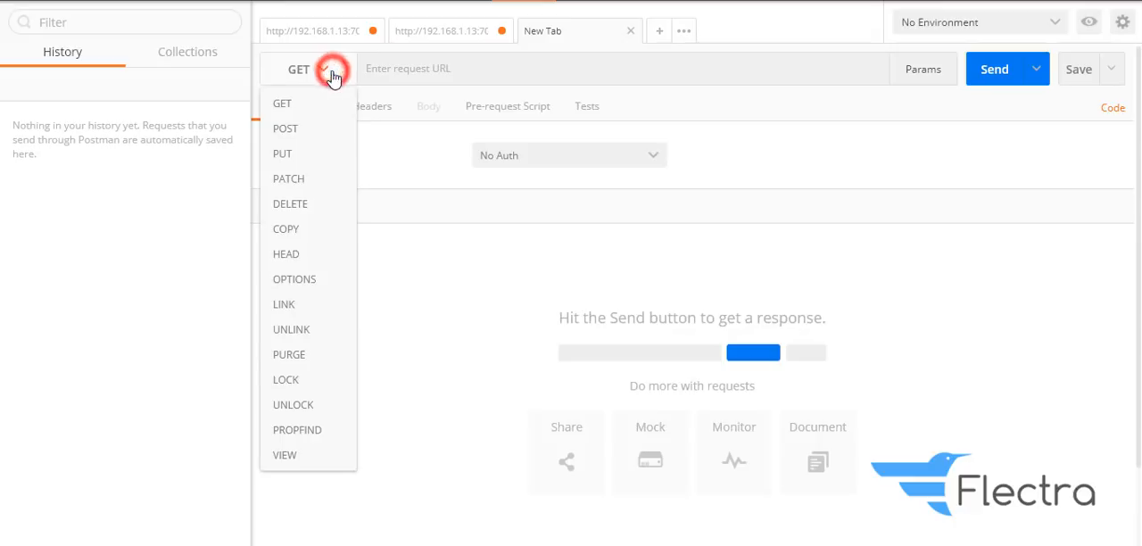
{"action": "left_click", "coordinate": [286, 128]}
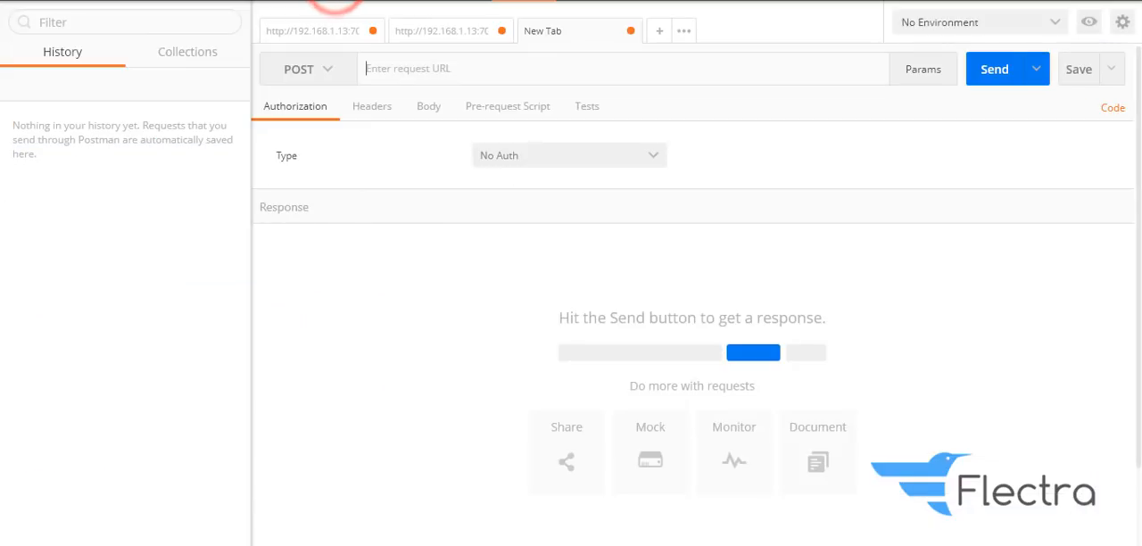
{"action": "type", "text": "http://192.168.1.13:7073"}
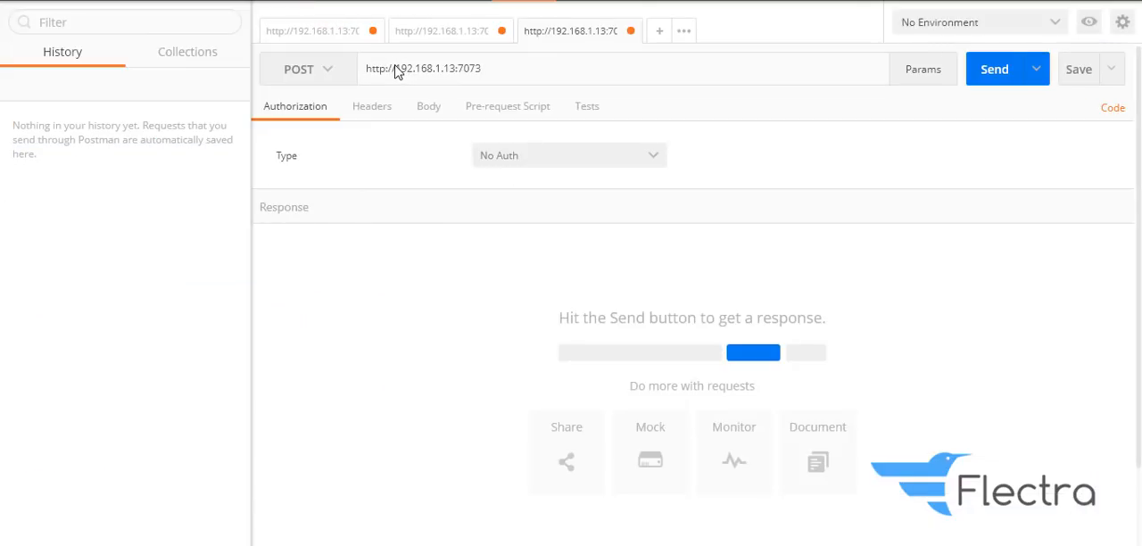
{"action": "type", "text": "/aip"}
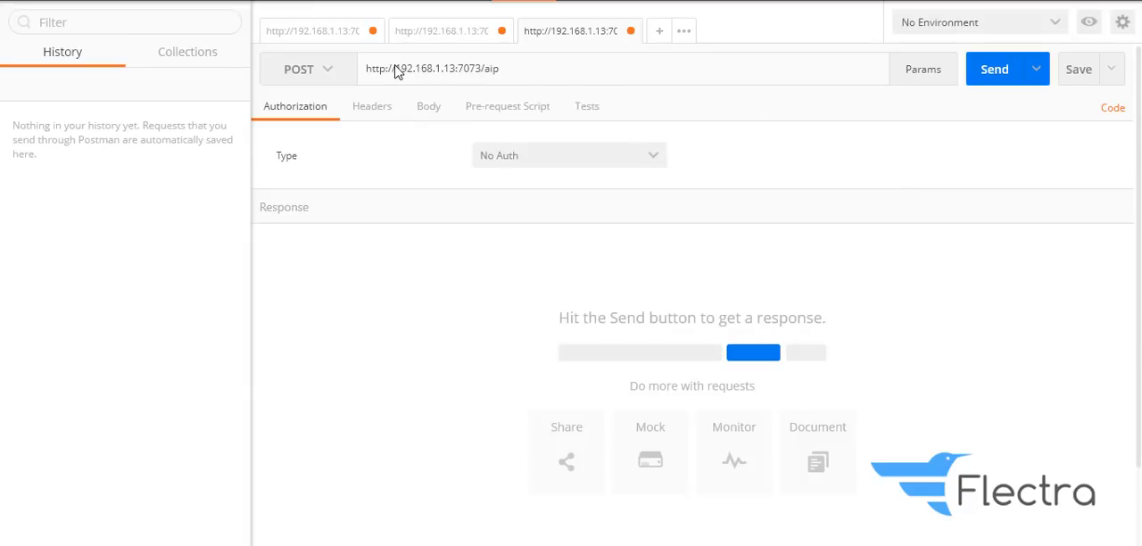
{"action": "type", "text": "pi/"}
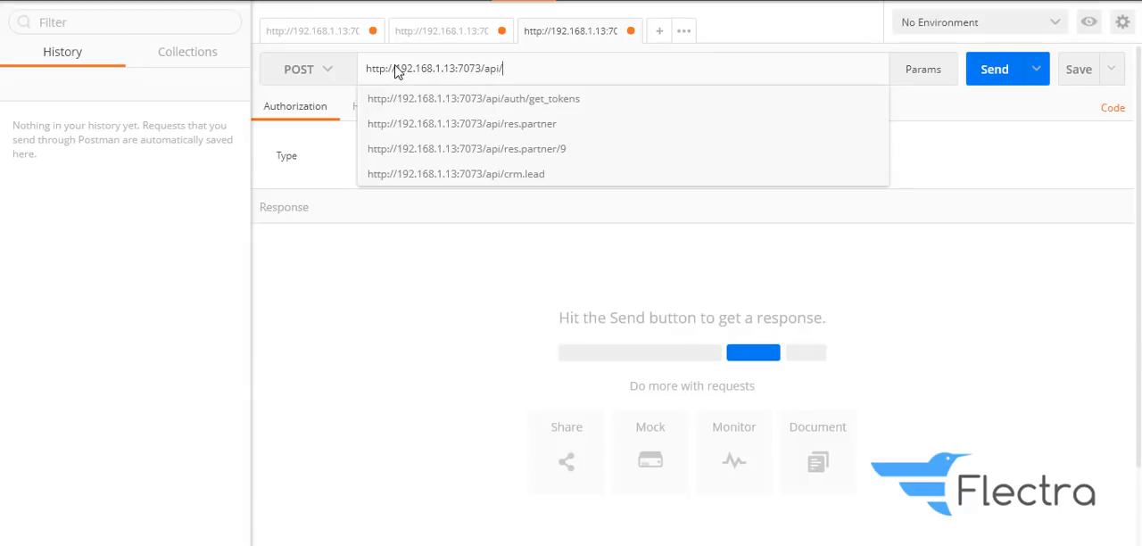
{"action": "type", "text": "auth"}
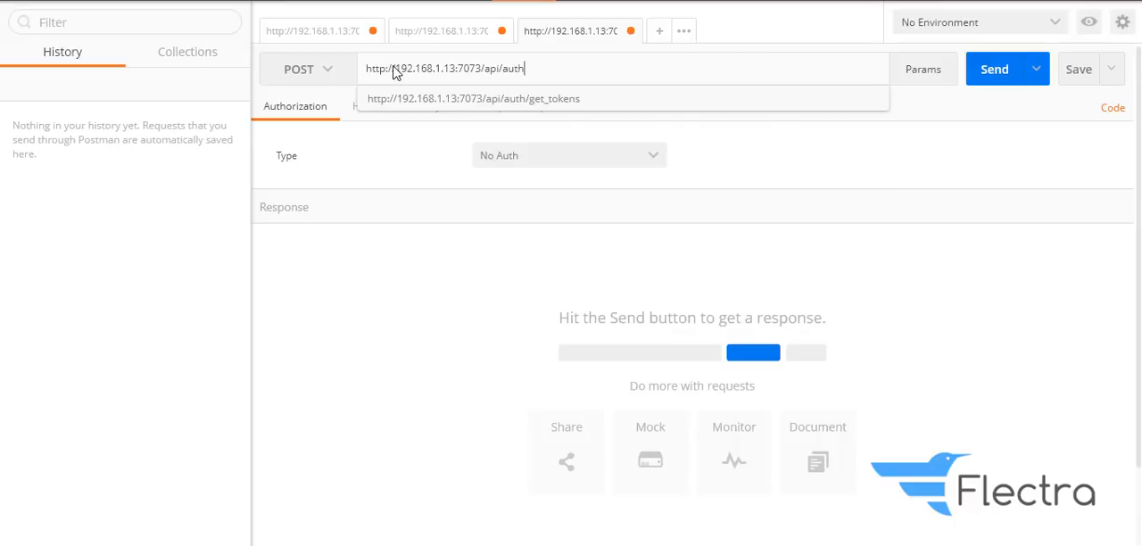
{"action": "type", "text": "/get_tokens"}
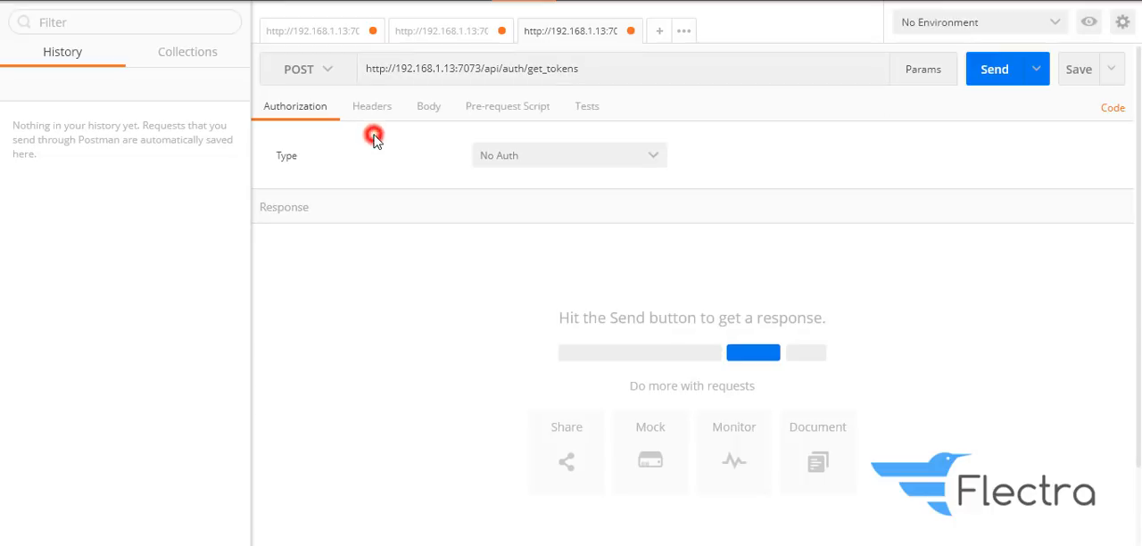
{"action": "left_click", "coordinate": [429, 106]}
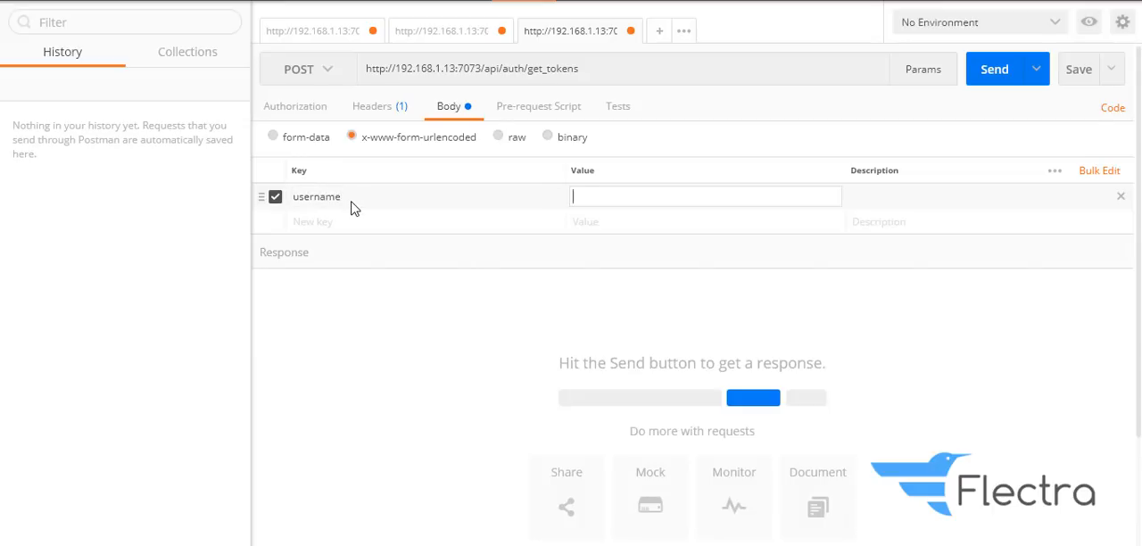
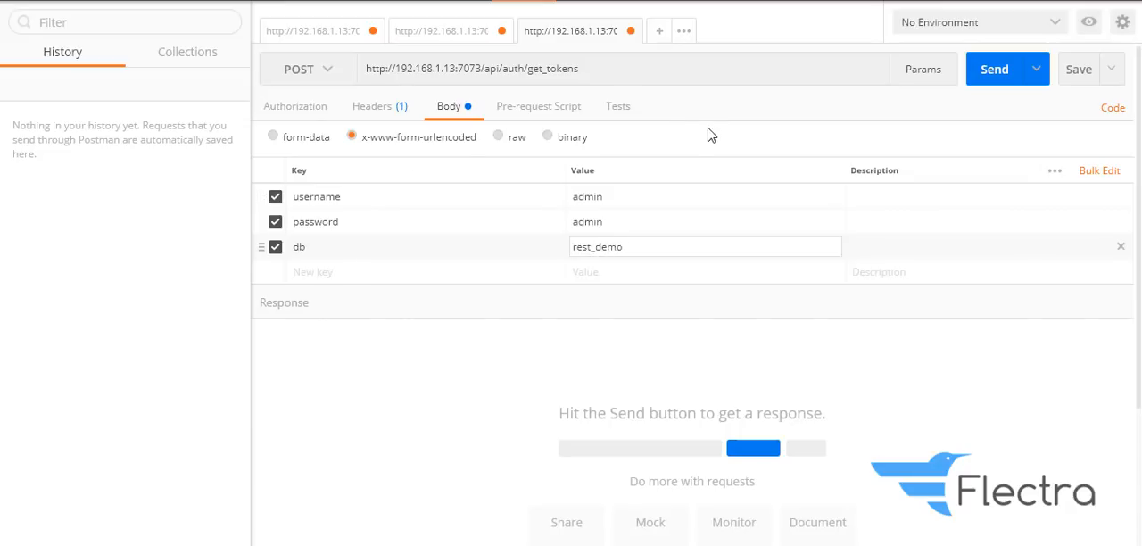
Send the token request and select the returned access_token and the server address.
{"action": "left_click", "coordinate": [994, 68]}
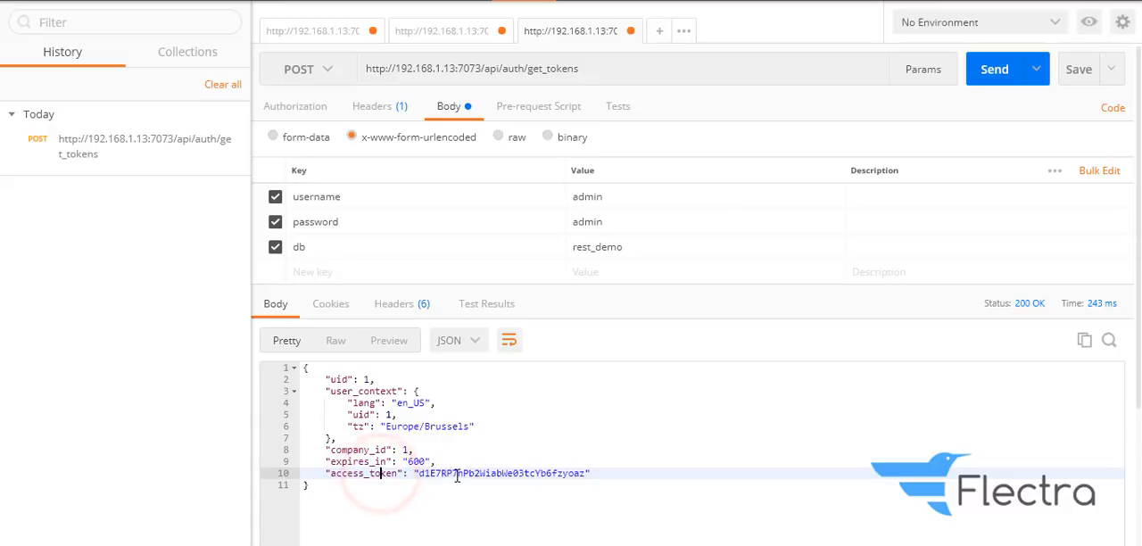
{"action": "double_click", "coordinate": [504, 473]}
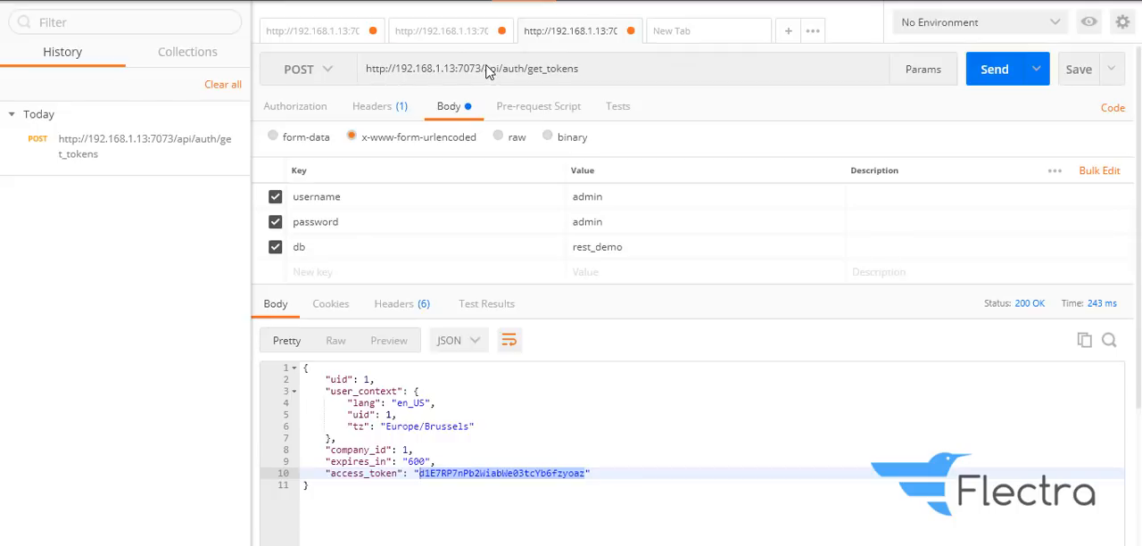
{"action": "double_click", "coordinate": [421, 68]}
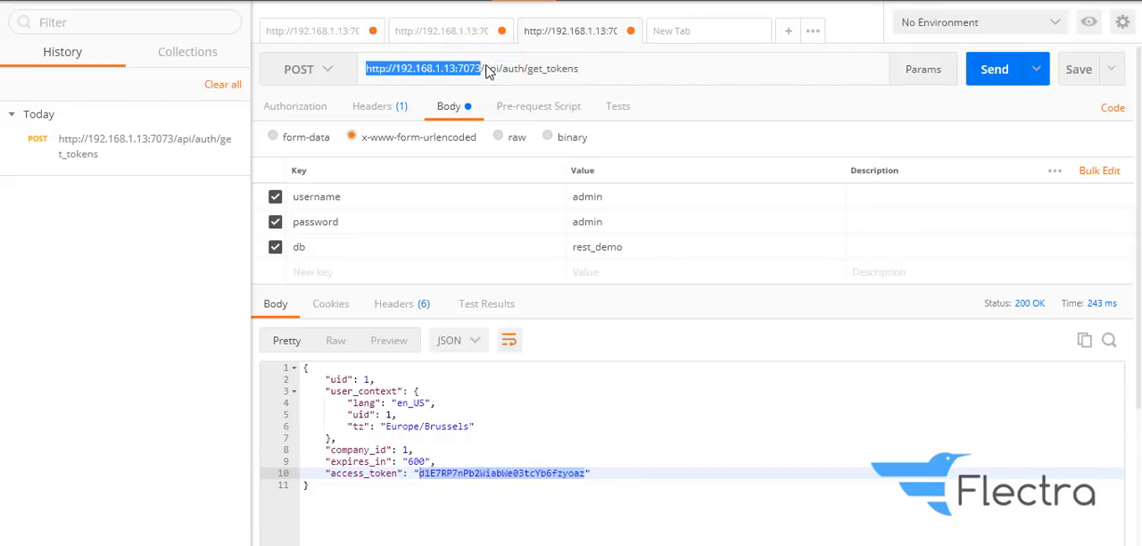
{"action": "left_click", "coordinate": [678, 30]}
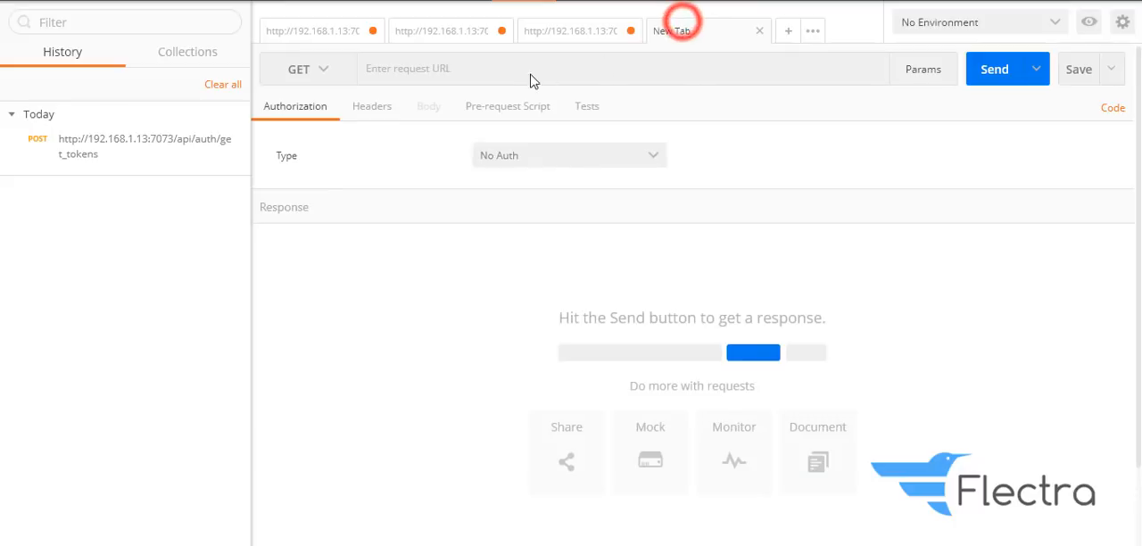
{"action": "type", "text": "http://192.168.1.13:7073/"}
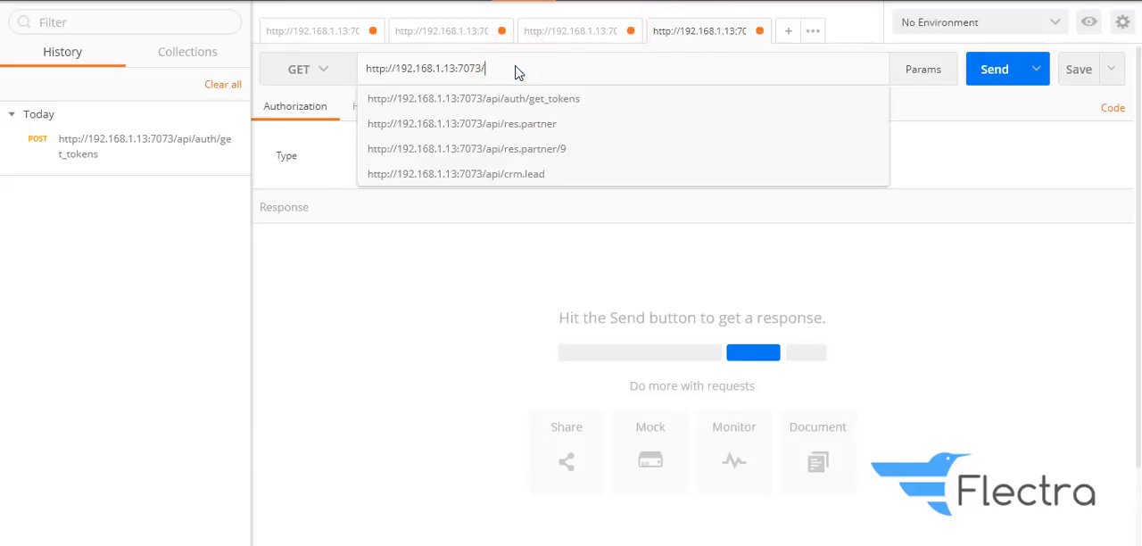
{"action": "type", "text": "api/"}
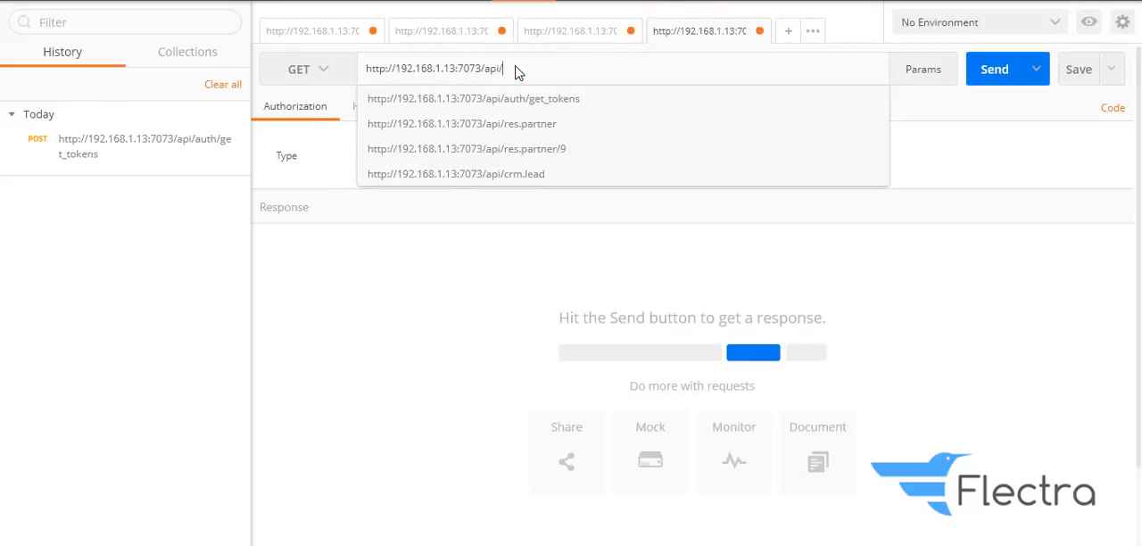
{"action": "type", "text": "res.partner"}
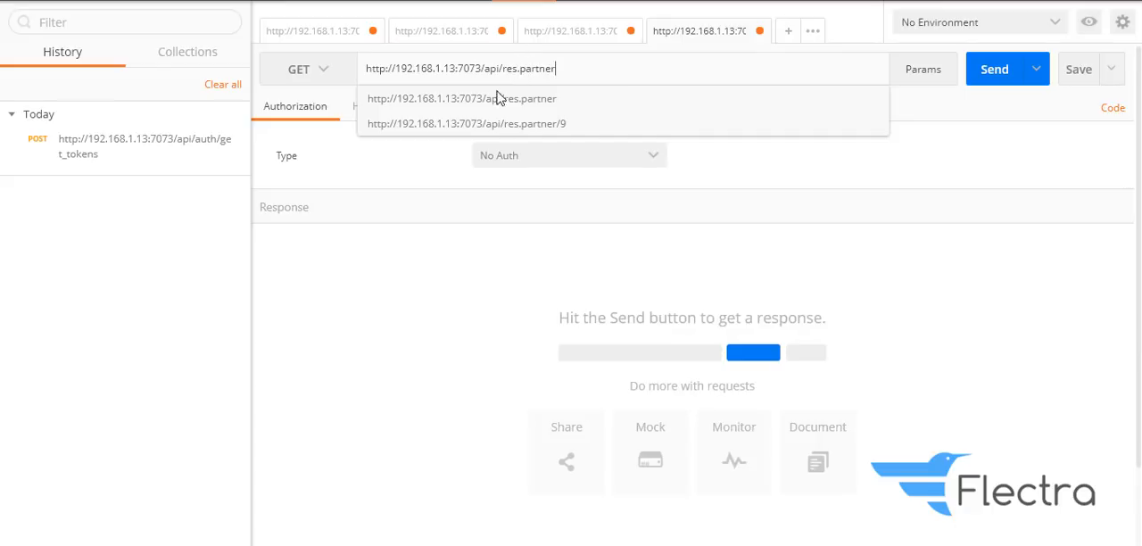
{"action": "left_click", "coordinate": [371, 105]}
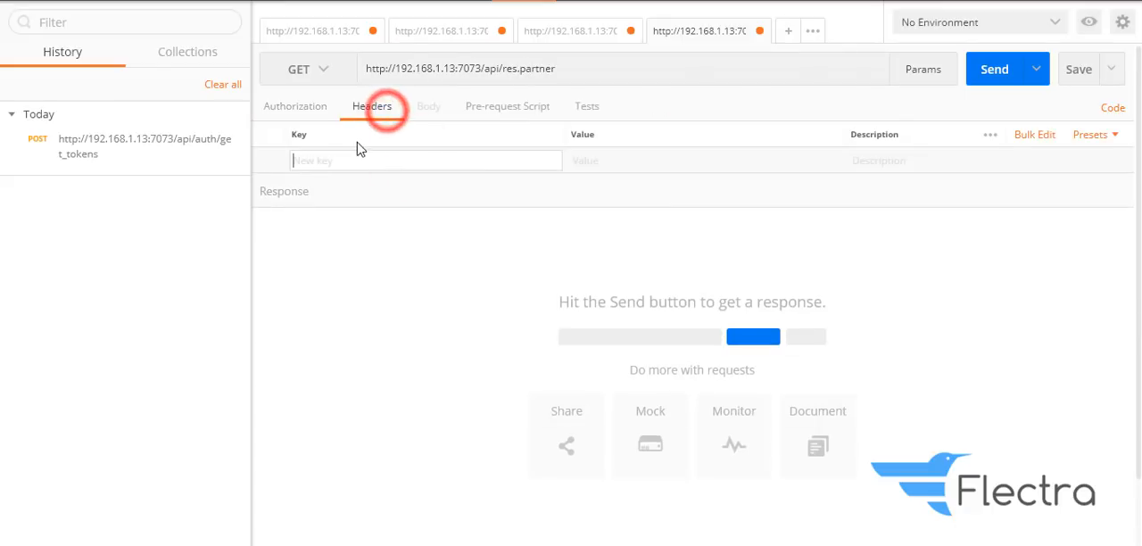
{"action": "type", "text": "acce"}
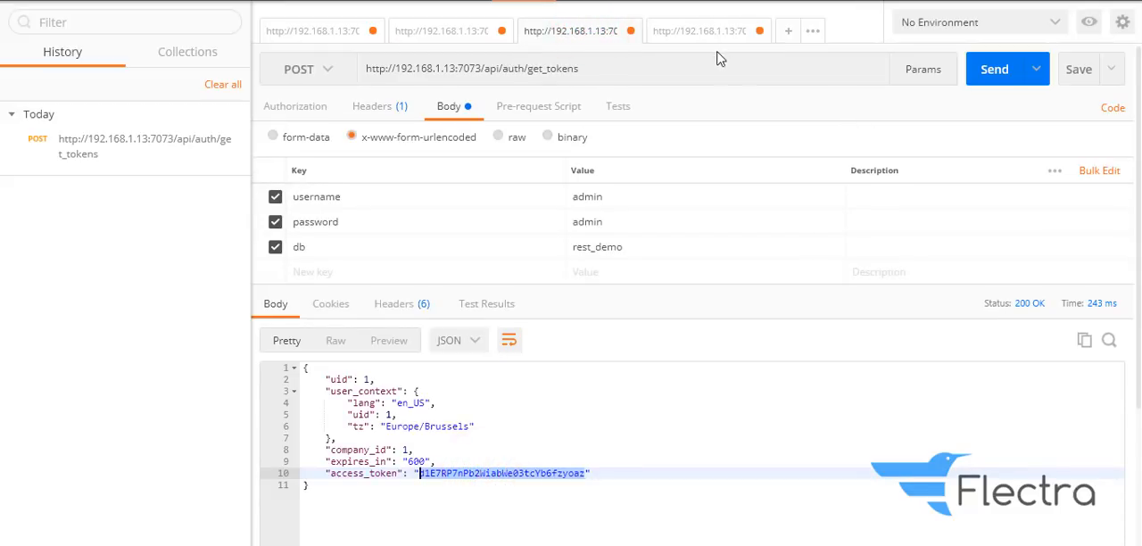
{"action": "left_click", "coordinate": [699, 31]}
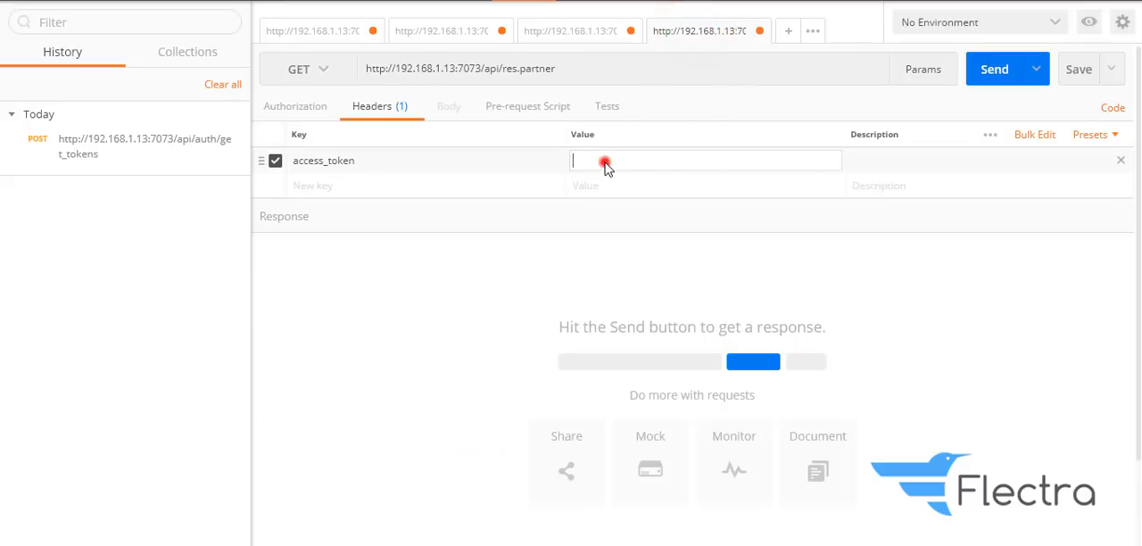
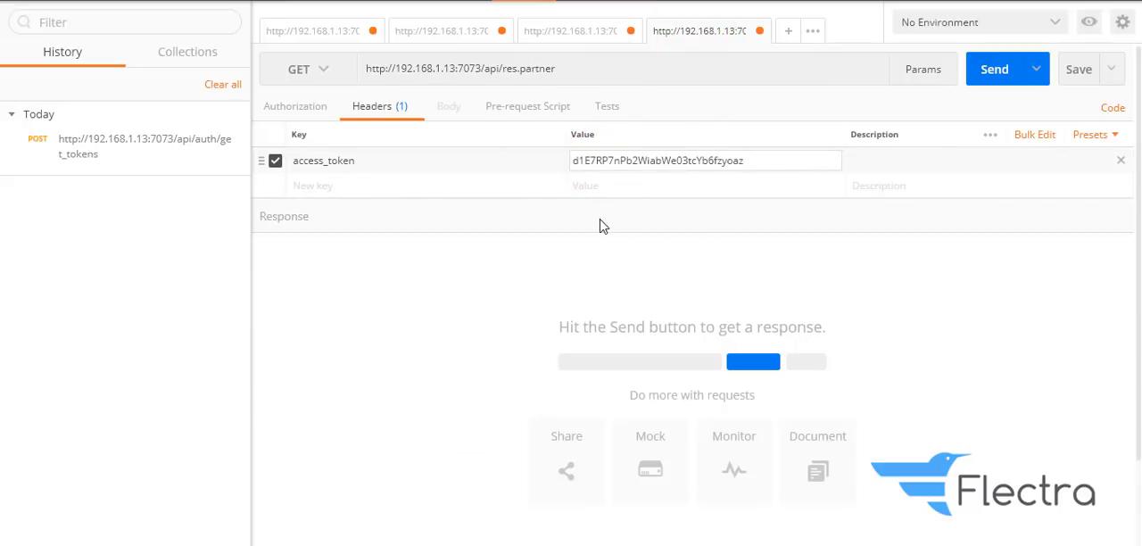
{"action": "left_click", "coordinate": [994, 68]}
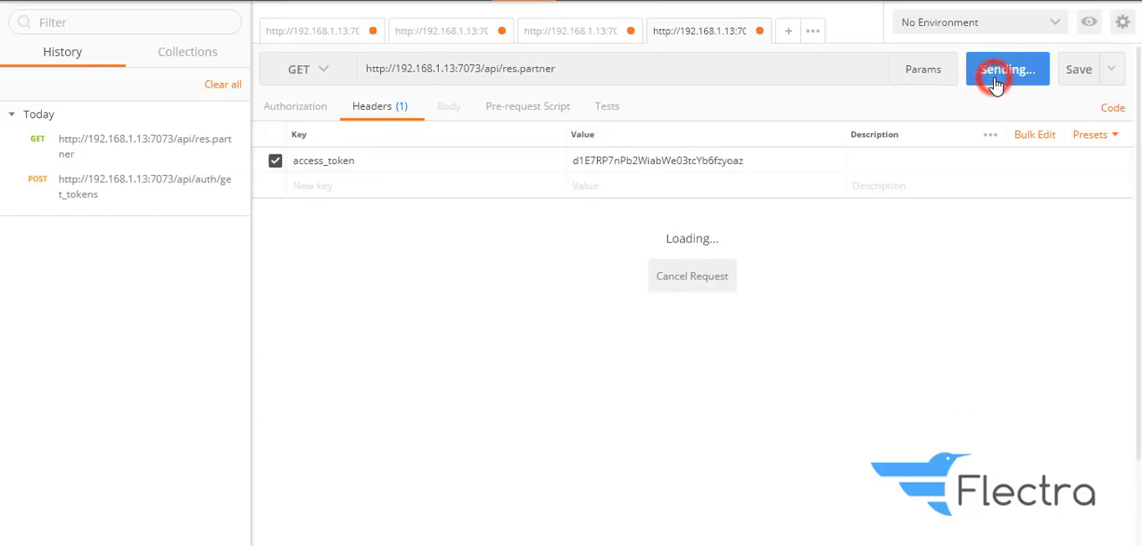
{"action": "mouse_move", "coordinate": [730, 375]}
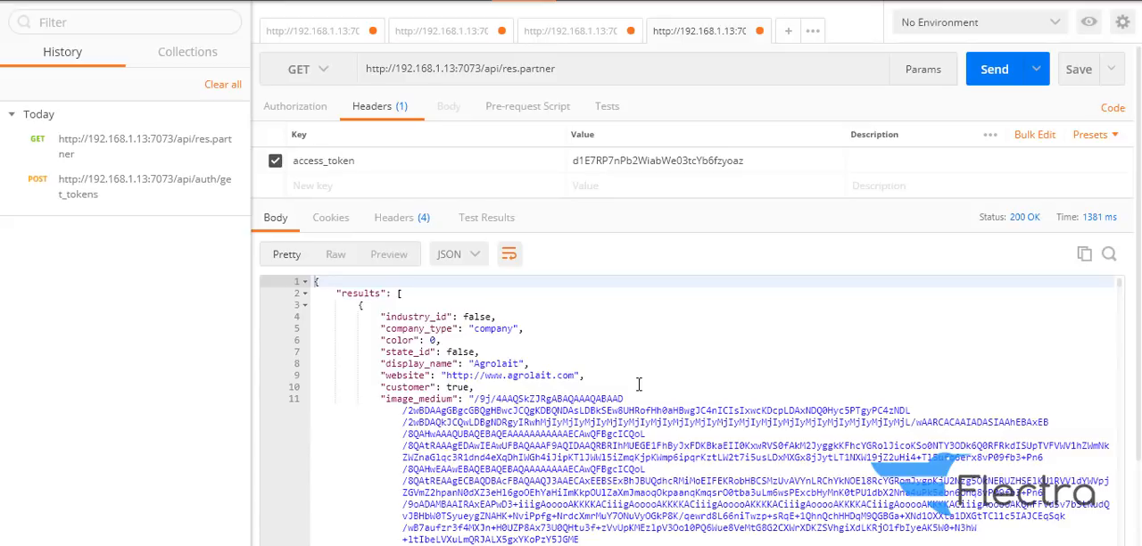
{"action": "scroll", "scroll_direction": "down", "scroll_amount": 3}
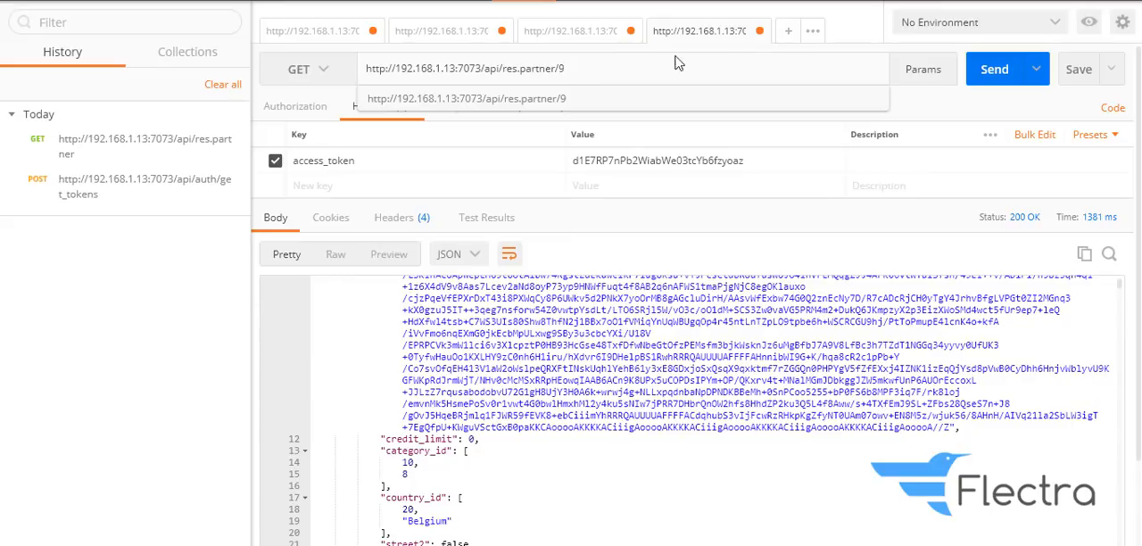
Send the GET request for res.partner/9.
{"action": "left_click", "coordinate": [994, 67]}
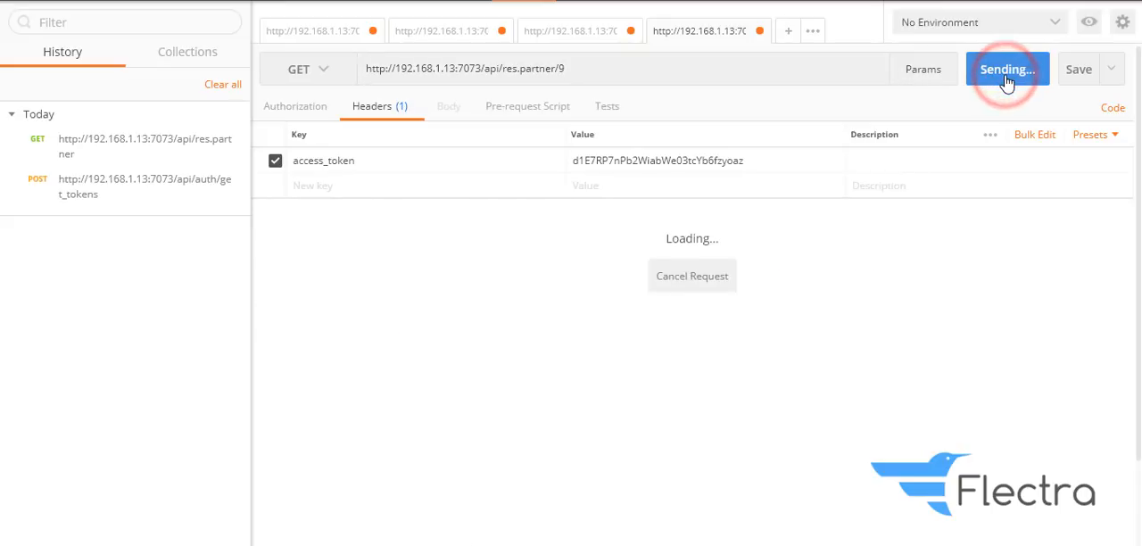
{"action": "mouse_move", "coordinate": [614, 306]}
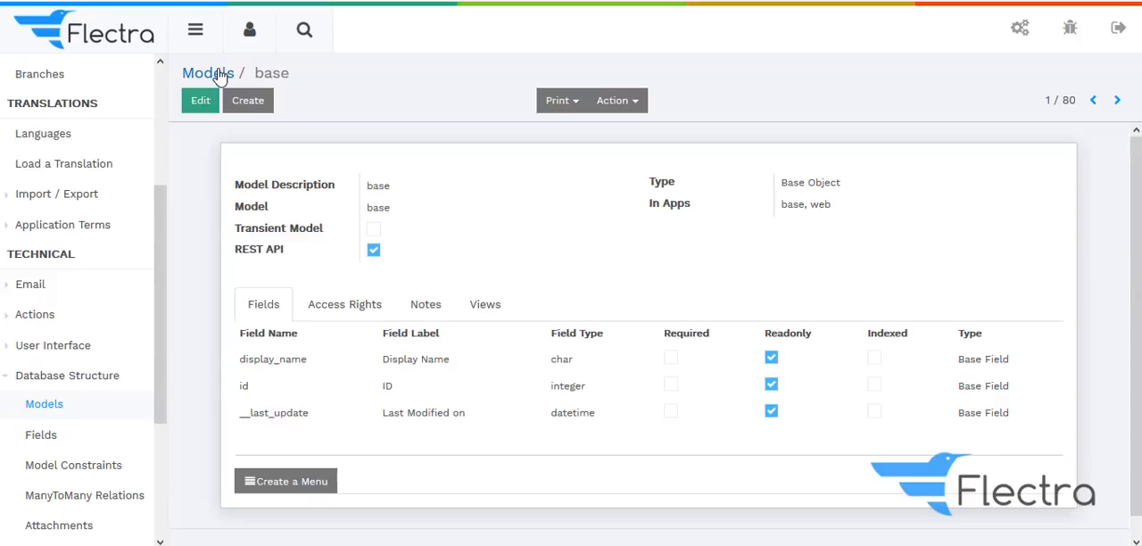
Return from the base model record to the full Models list with REST API flags.
{"action": "left_click", "coordinate": [207, 72]}
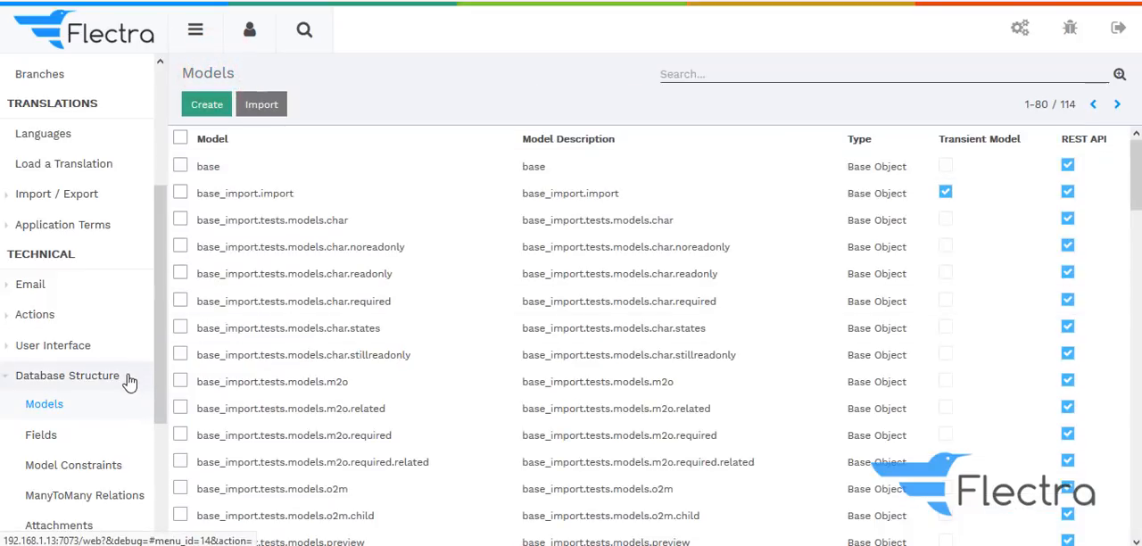